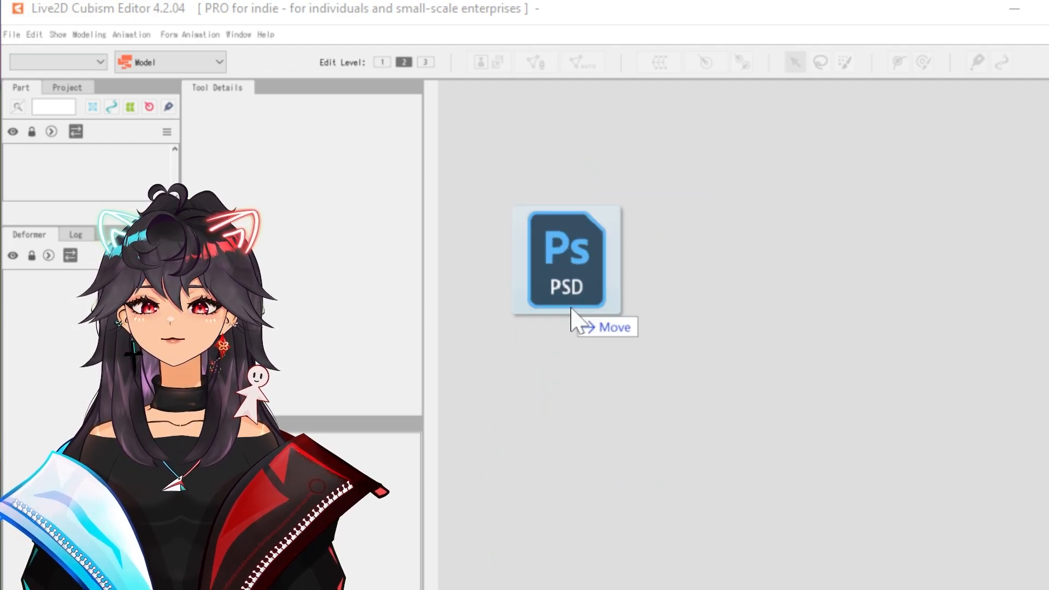
# - Import the VTuber PSD as a new model with the recommended 1/2 preview resolution
pyautogui.moveTo(565, 260); pyautogui.dragTo(702, 503)
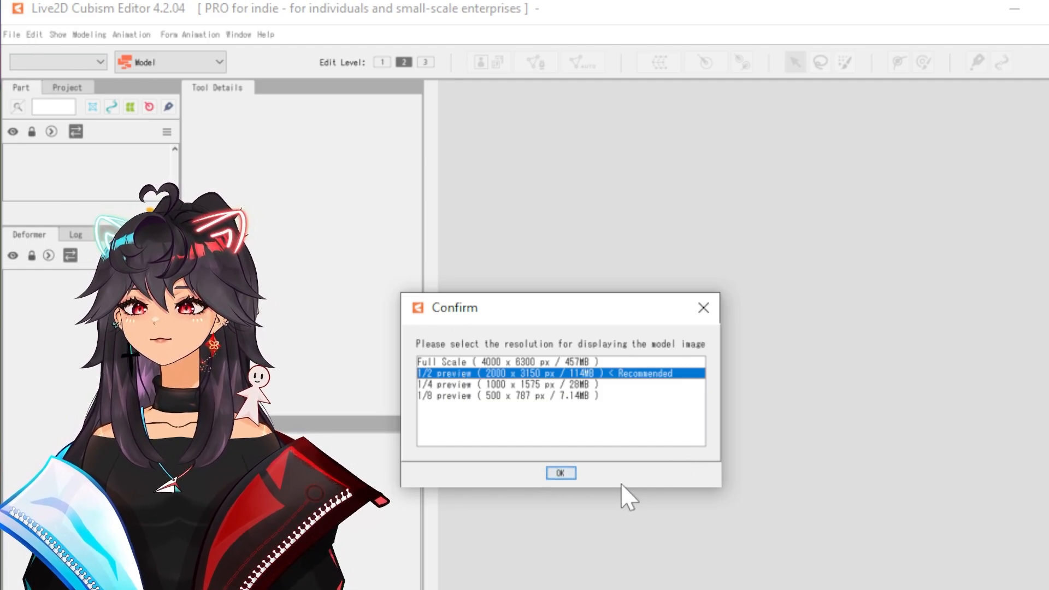
pyautogui.click(559, 473)
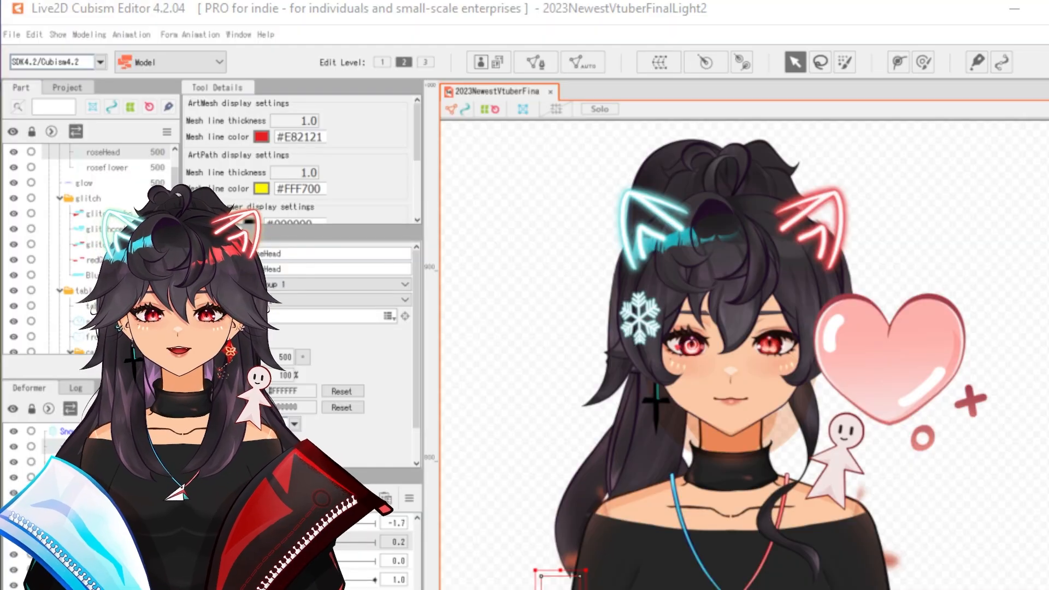
pyautogui.click(11, 34)
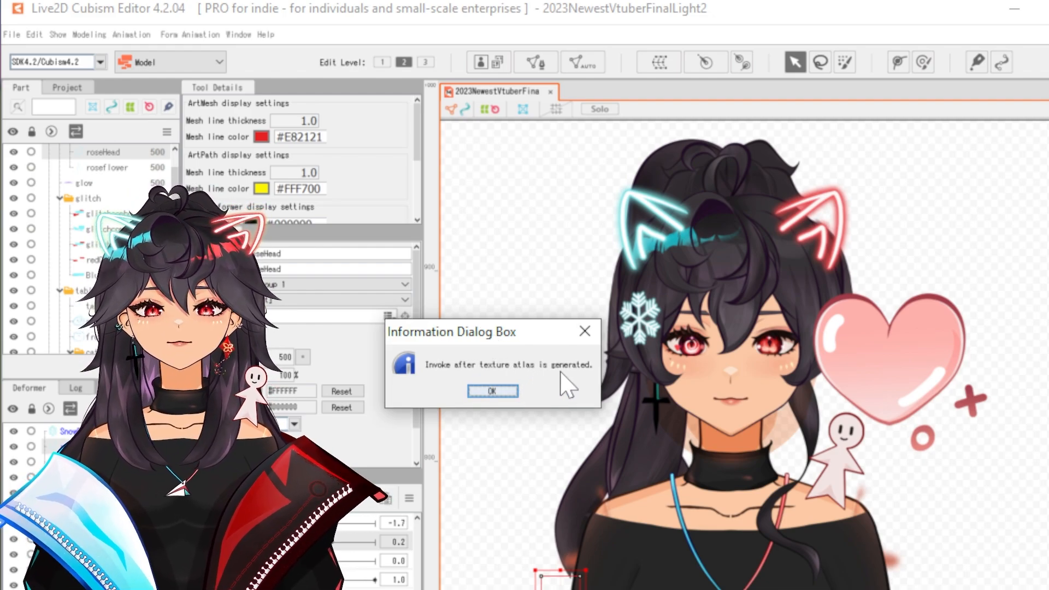
pyautogui.click(493, 391)
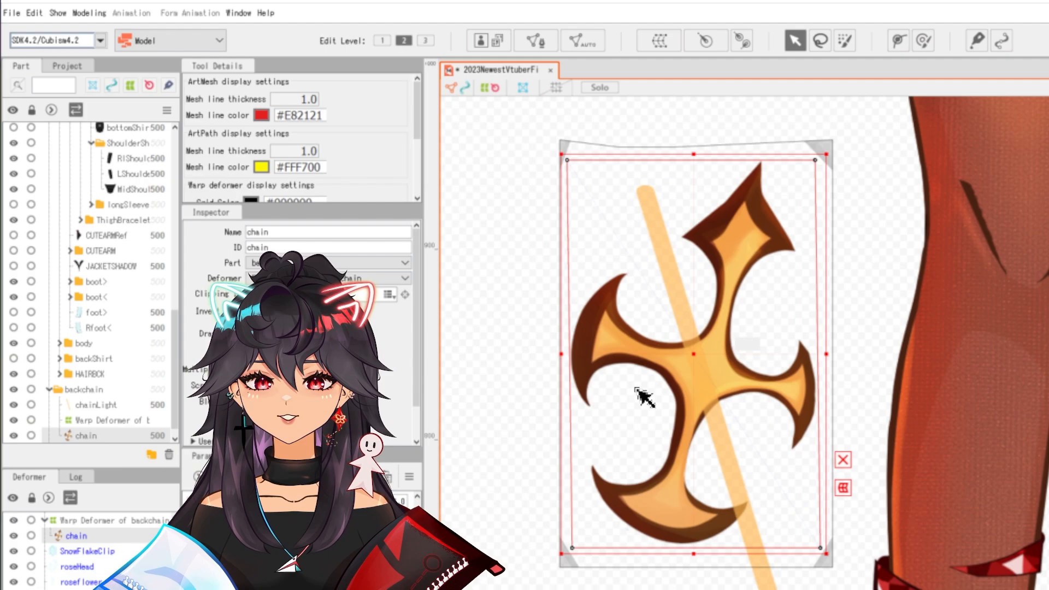
pyautogui.click(111, 419)
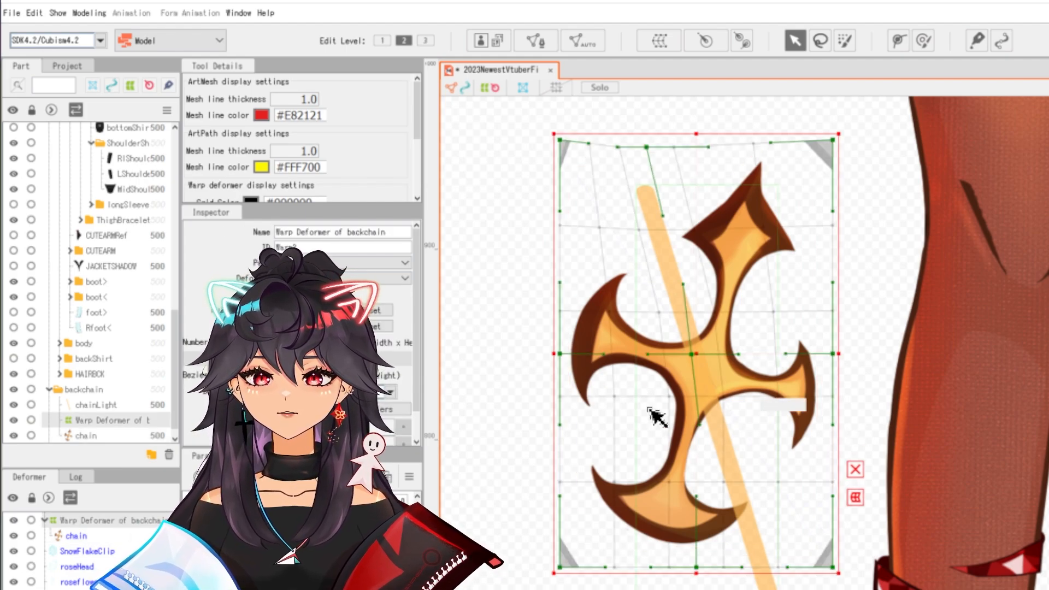
pyautogui.moveTo(659, 40)
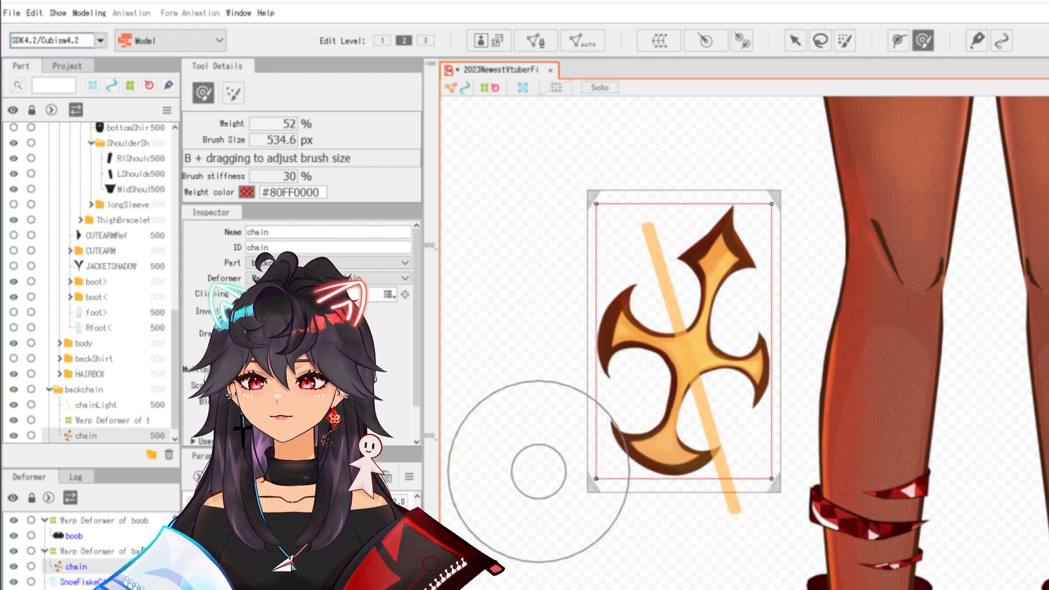
pyautogui.click(110, 420)
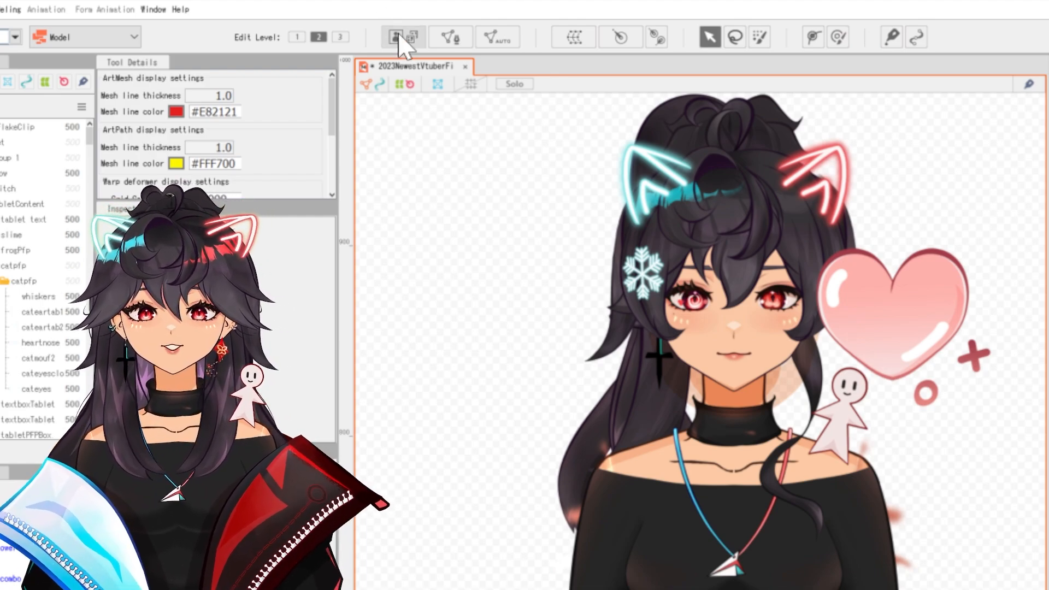
pyautogui.moveTo(395, 37)
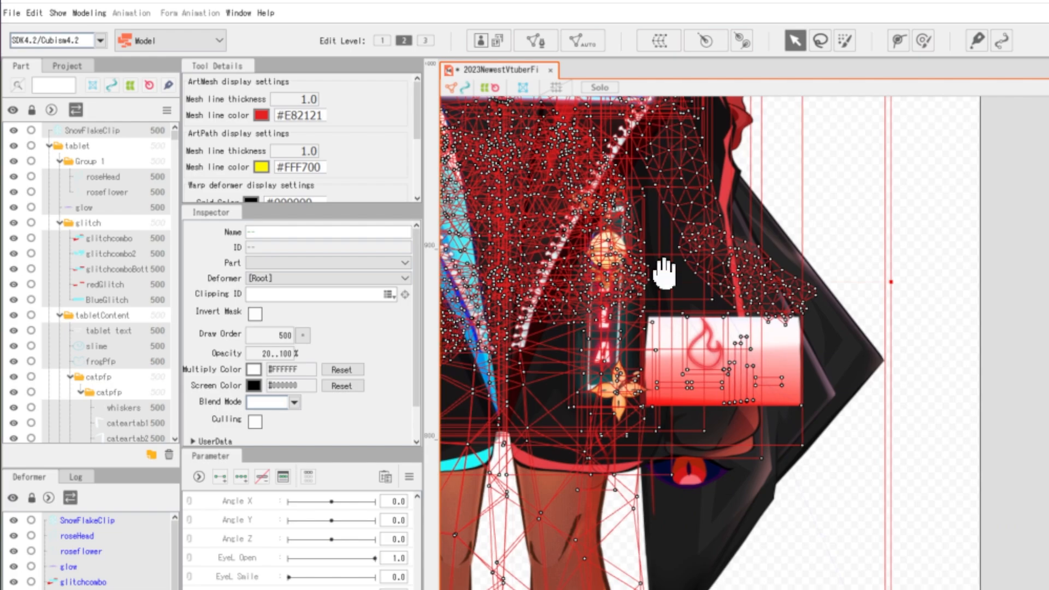
# - Generate automatic art meshes for all selected model parts
pyautogui.click(756, 240)
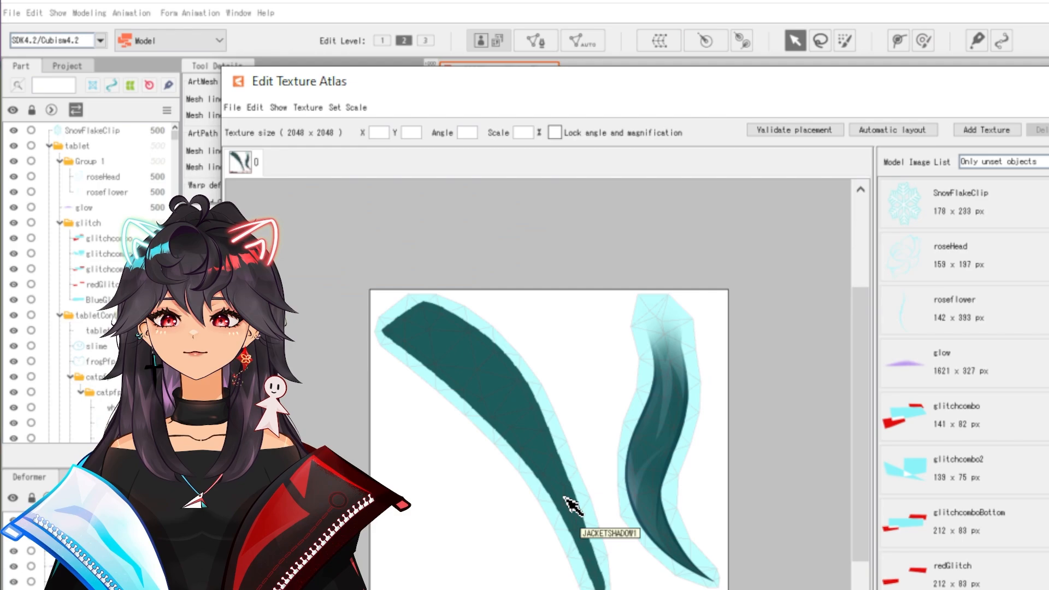
# - Place the unset part images from the Model Image List onto the 2048×2048 atlas page
pyautogui.click(962, 201)
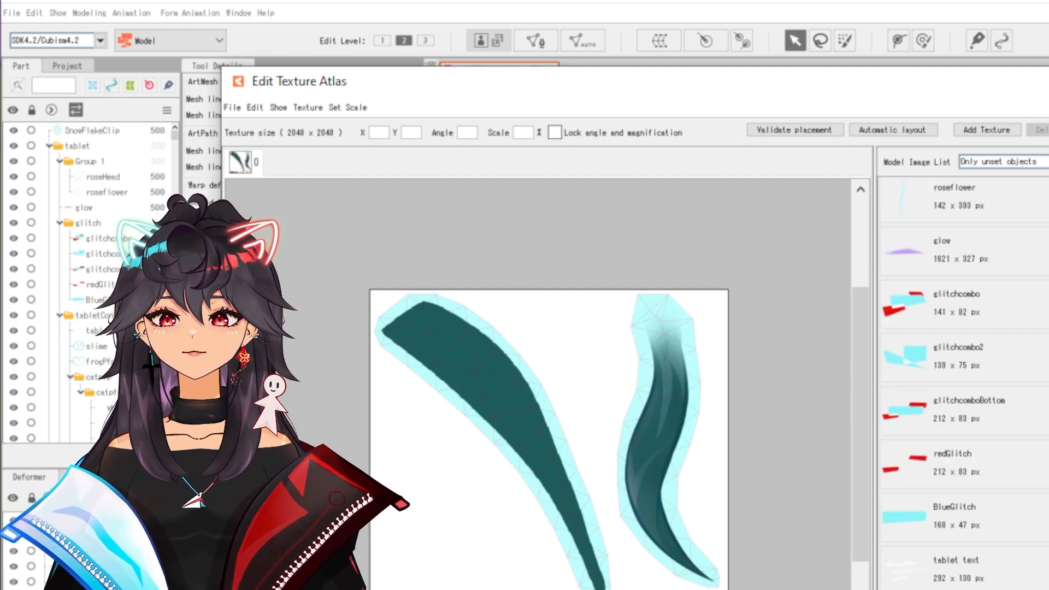
pyautogui.scroll(-3)
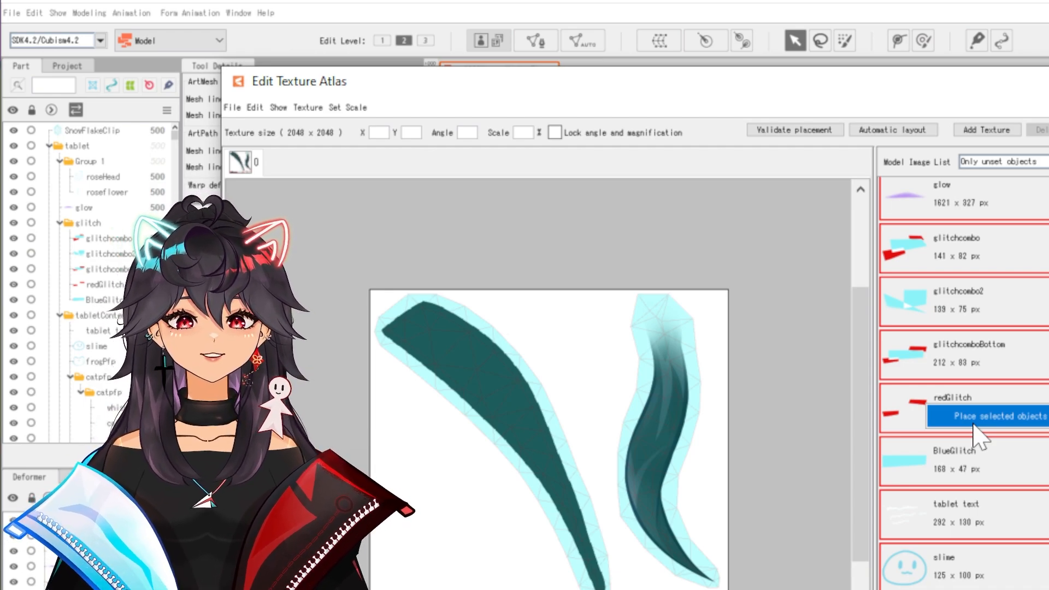
pyautogui.click(996, 416)
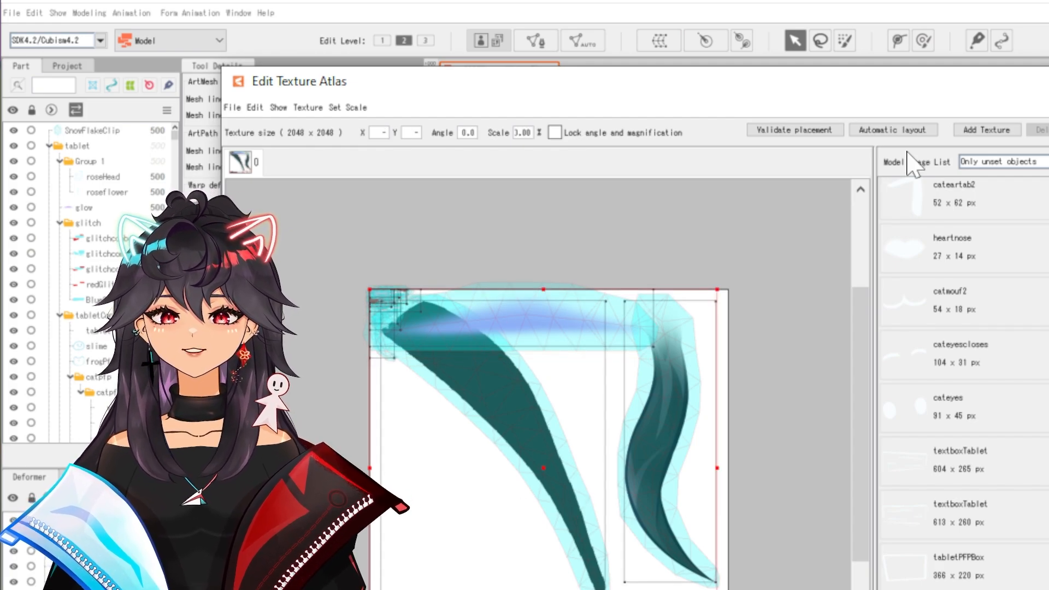
pyautogui.click(893, 129)
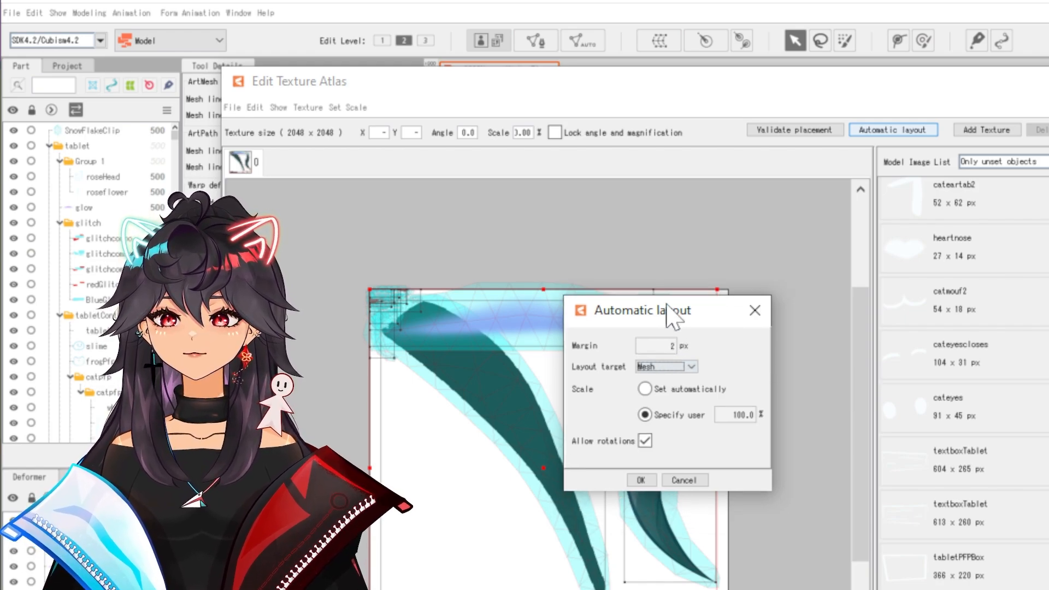
# - Set a user-specified layout scale and select glitchcombo plus the remaining unplaced parts
pyautogui.moveTo(662, 309); pyautogui.dragTo(682, 222)
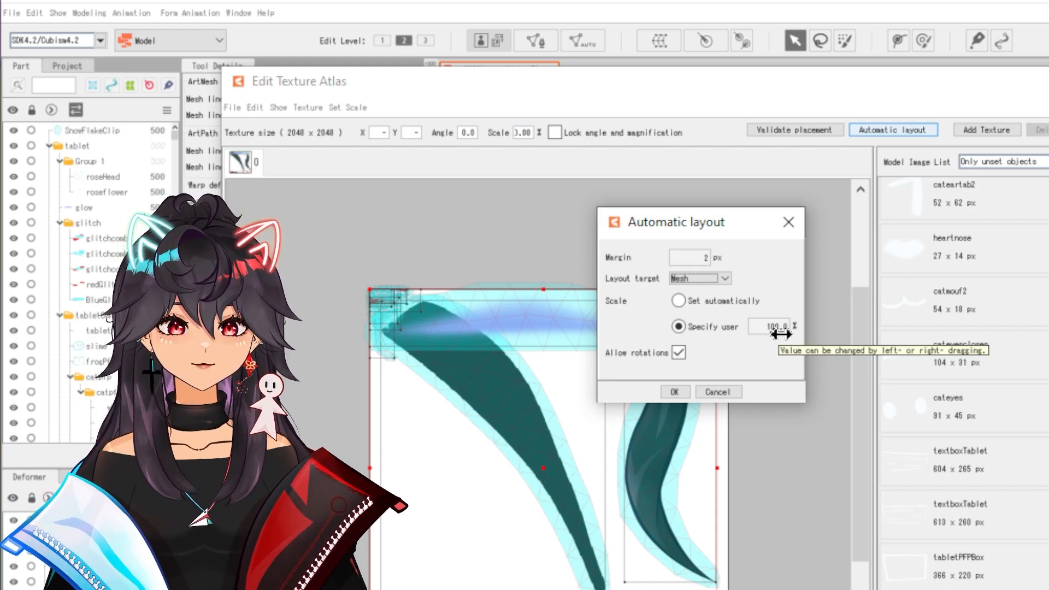
pyautogui.click(674, 391)
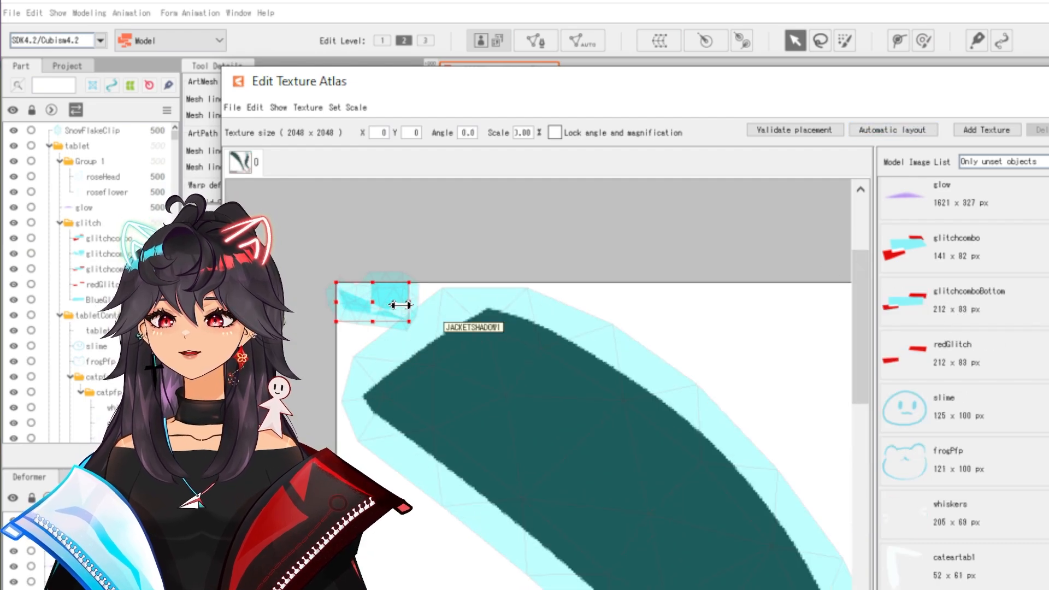
pyautogui.click(955, 238)
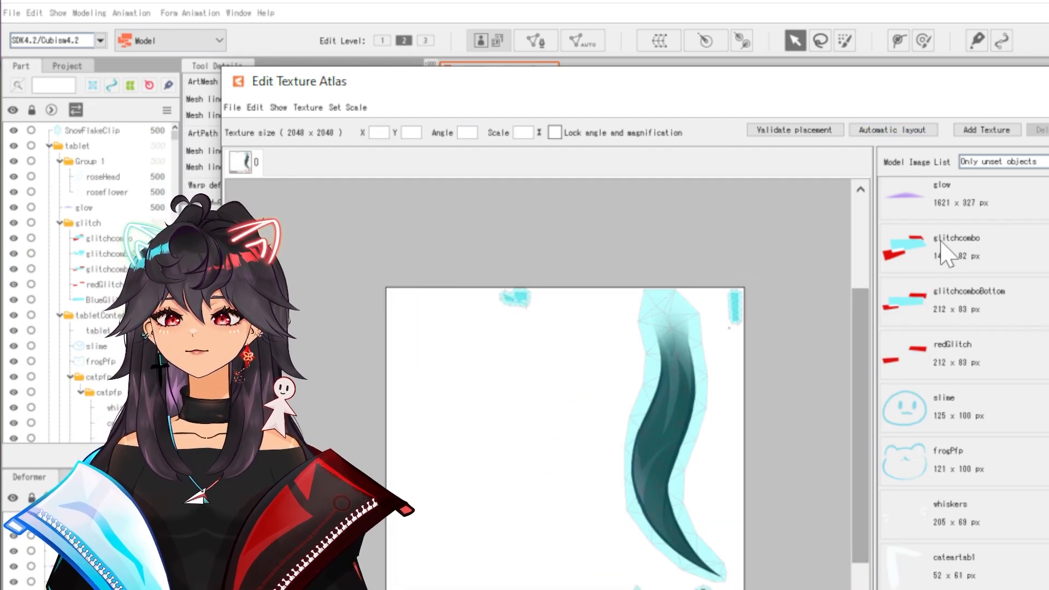
pyautogui.scroll(-3)
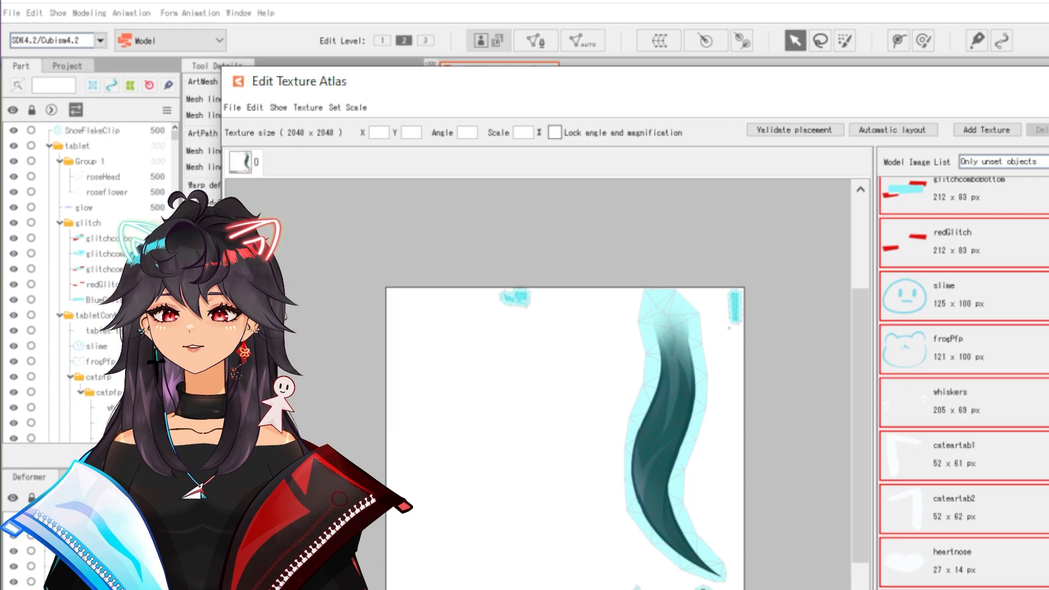
pyautogui.click(893, 129)
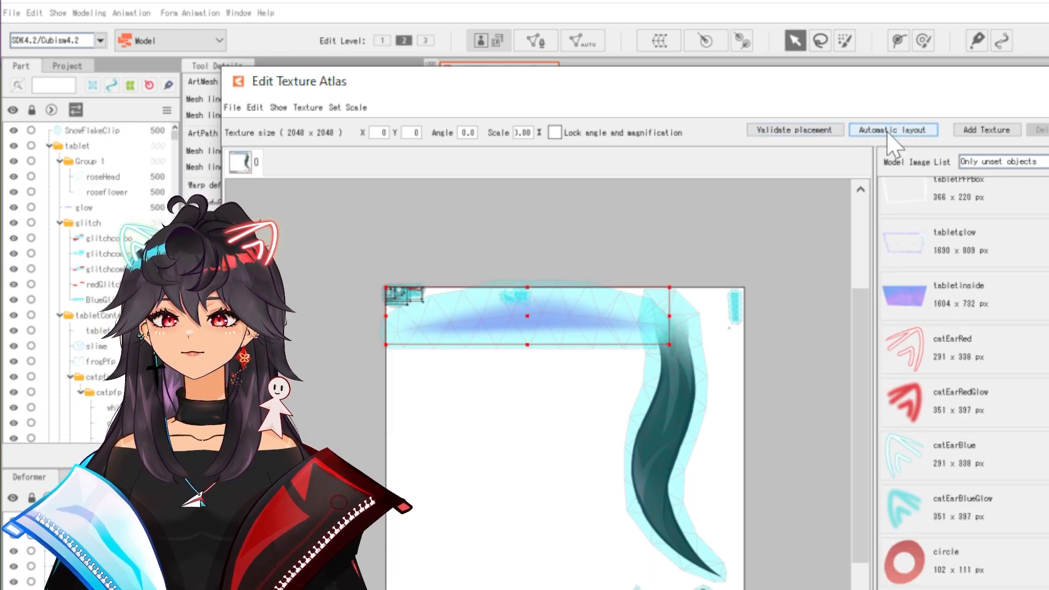
# - Apply Automatic layout so the selected parts fill the first atlas page
pyautogui.click(893, 129)
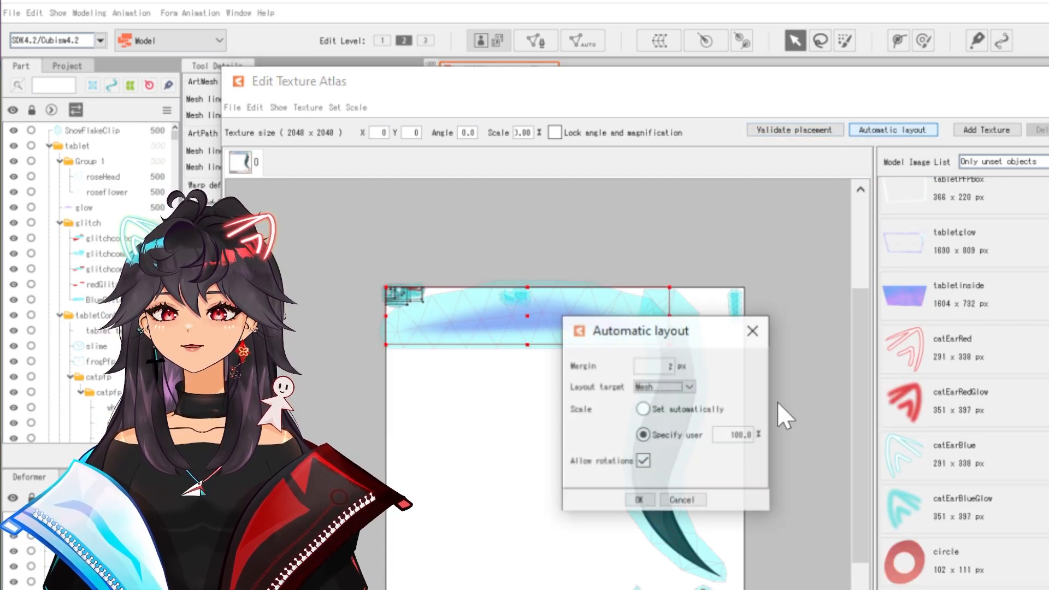
pyautogui.click(639, 500)
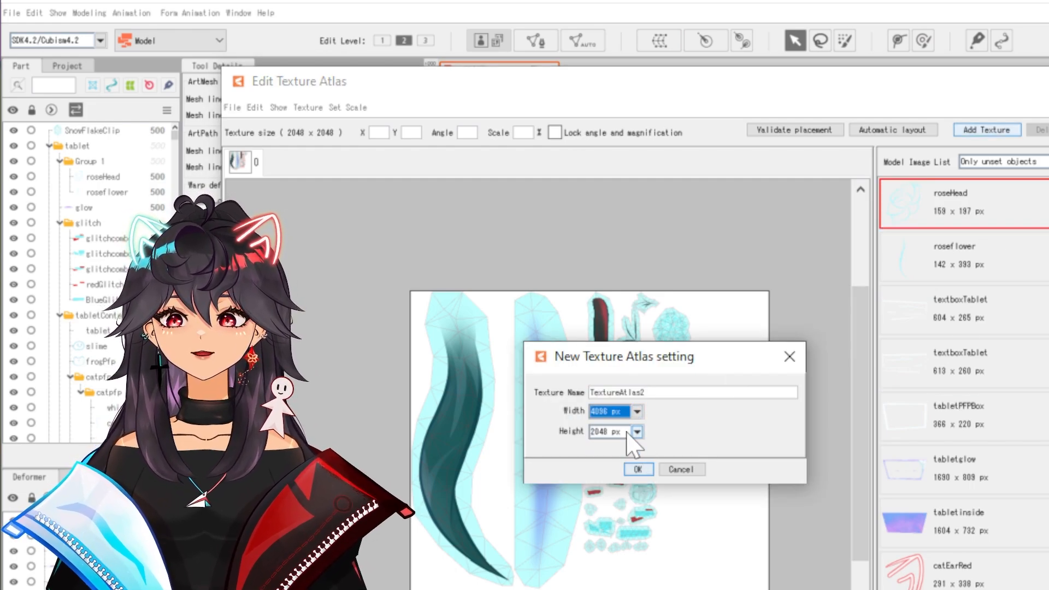
# - Create TextureAtlas2 as a 4096 by 4096 texture page
pyautogui.click(634, 432)
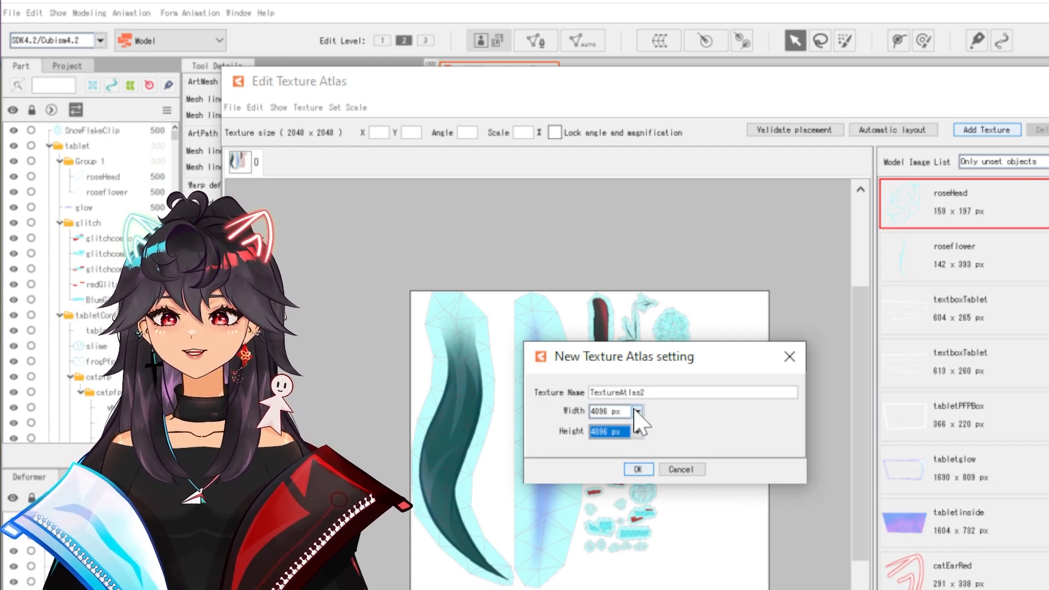
pyautogui.click(636, 411)
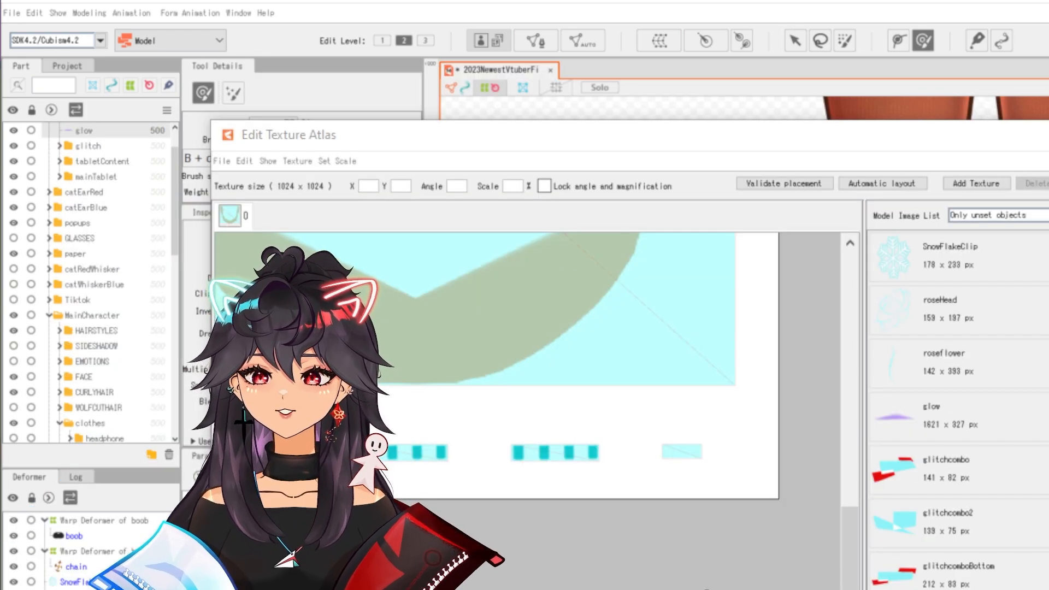
# - Move two soundDots strips and a tiny piece into the page's open area
pyautogui.moveTo(549, 453); pyautogui.dragTo(619, 365)
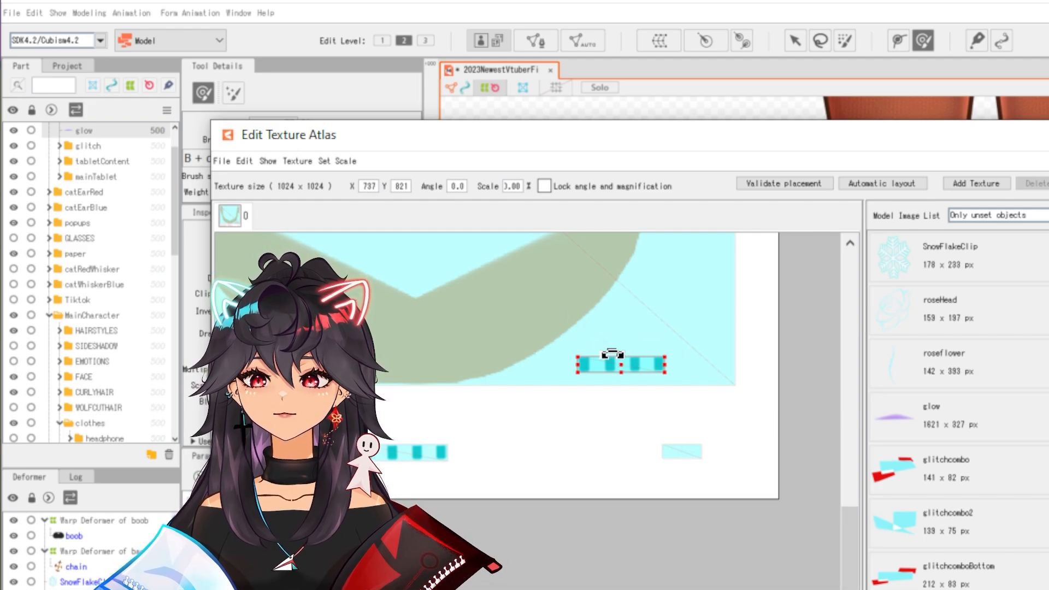
pyautogui.moveTo(612, 365); pyautogui.dragTo(653, 381)
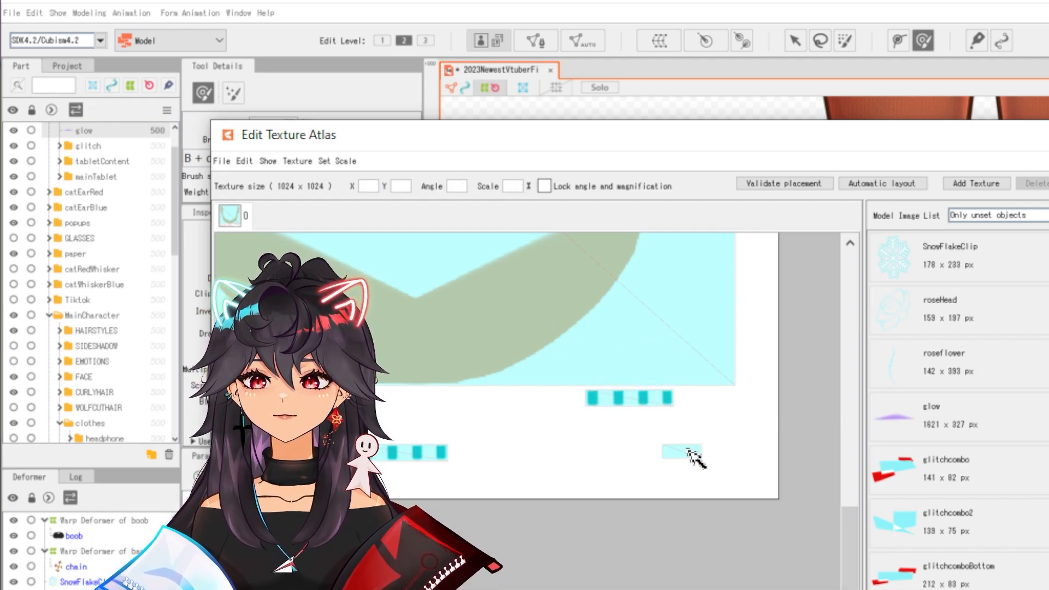
pyautogui.click(681, 451)
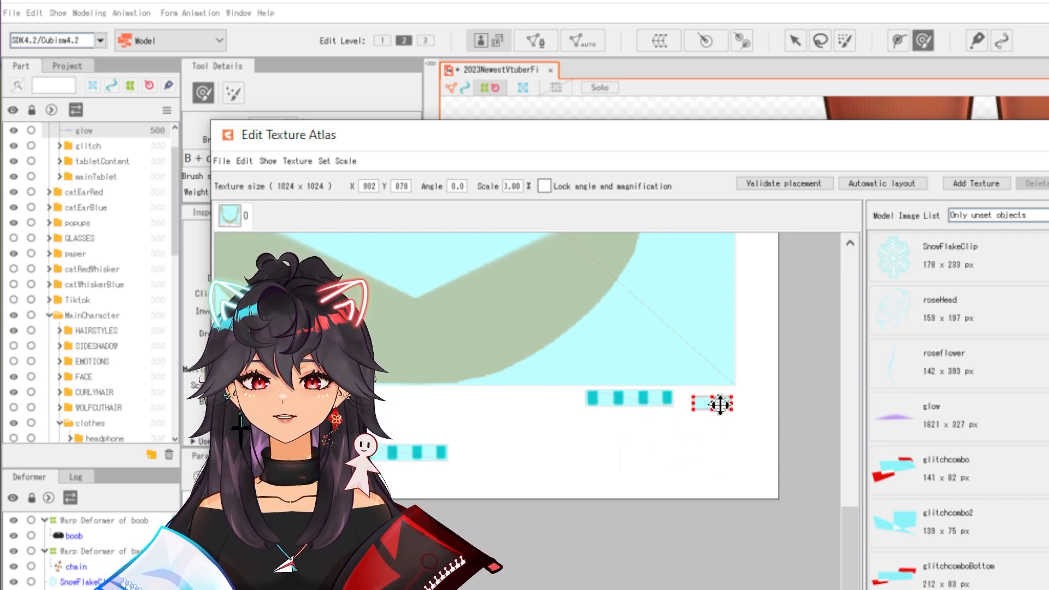
pyautogui.moveTo(712, 403); pyautogui.dragTo(610, 448)
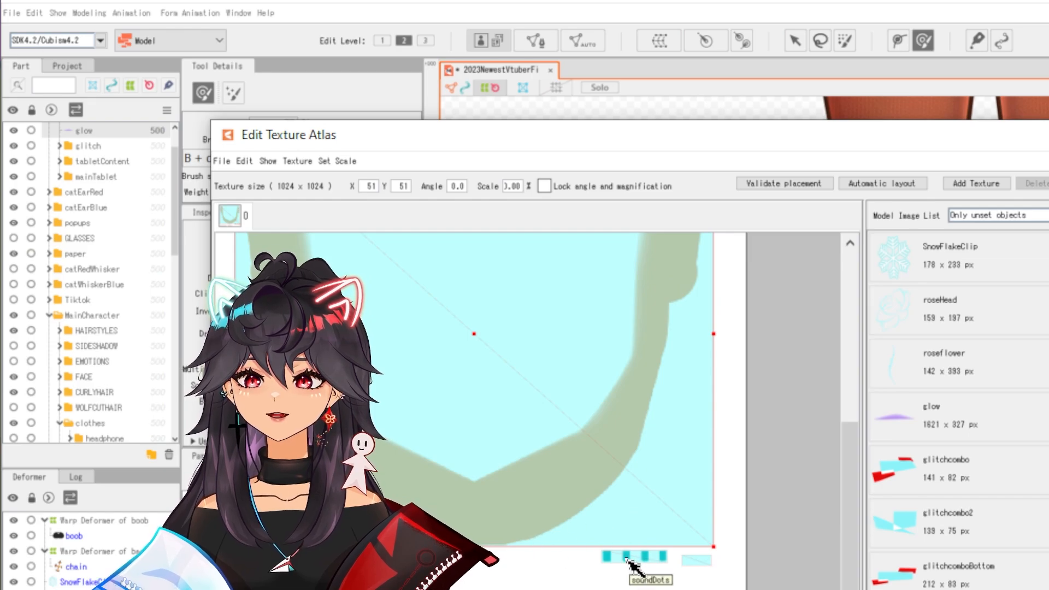
# - Rotate a soundDots strip diagonally and fit it and another piece into the lower-right gap
pyautogui.moveTo(625, 562); pyautogui.dragTo(703, 505)
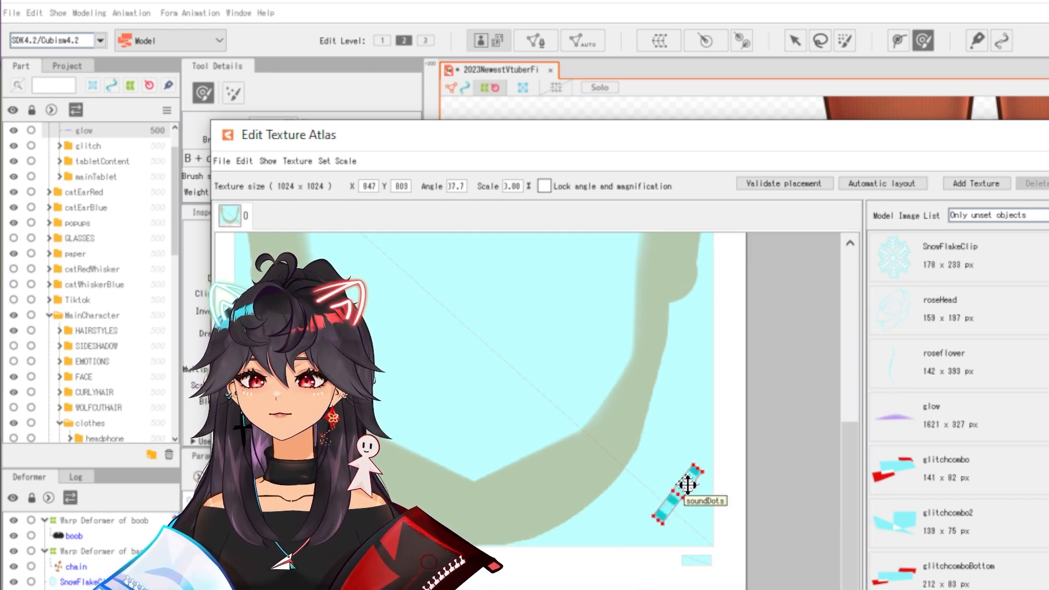
pyautogui.moveTo(679, 488); pyautogui.dragTo(639, 482)
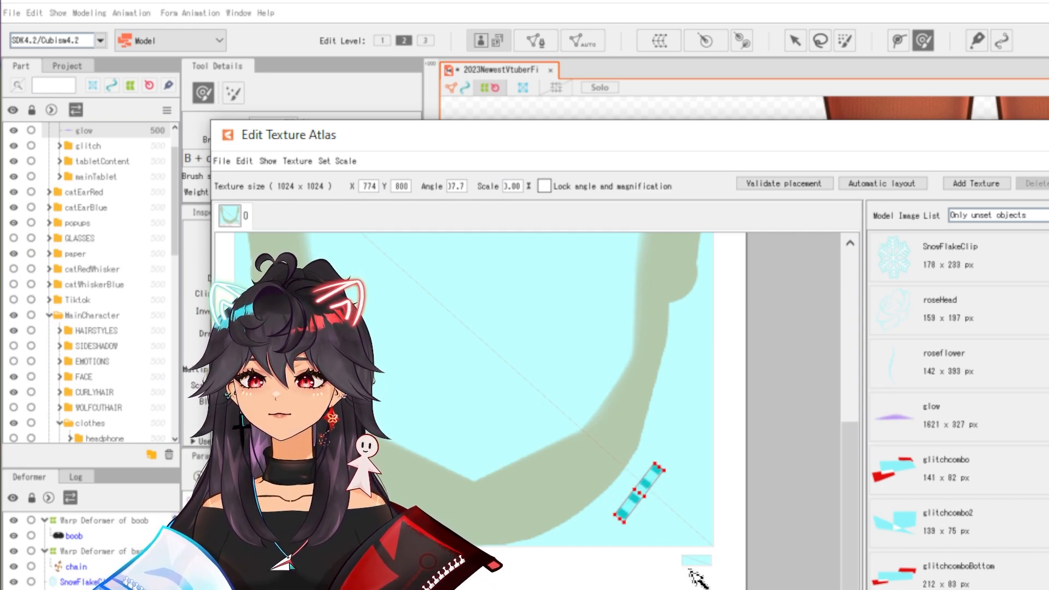
pyautogui.moveTo(633, 478); pyautogui.dragTo(693, 445)
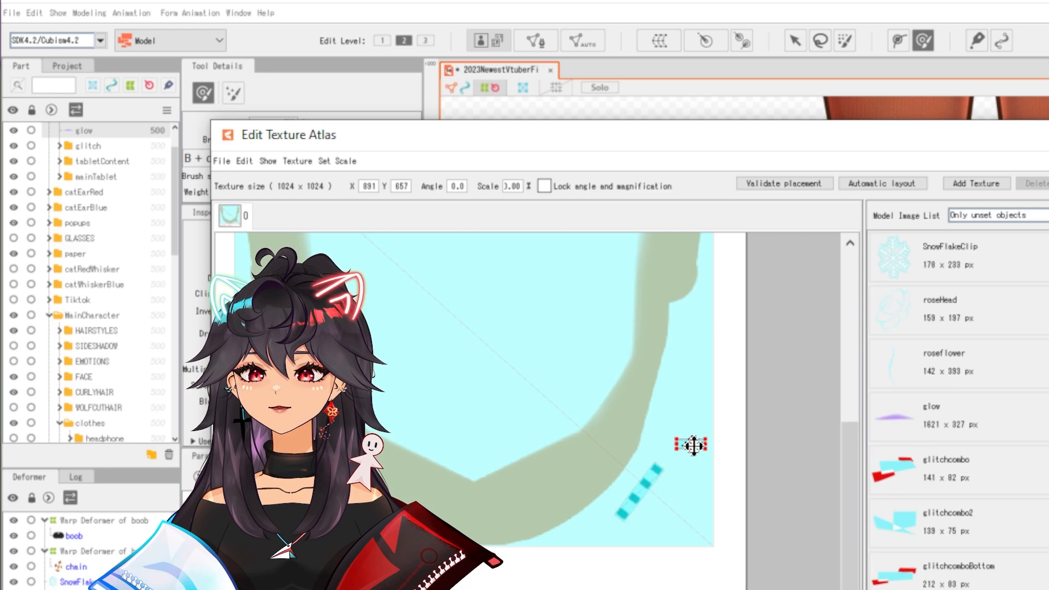
pyautogui.moveTo(690, 445); pyautogui.dragTo(659, 469)
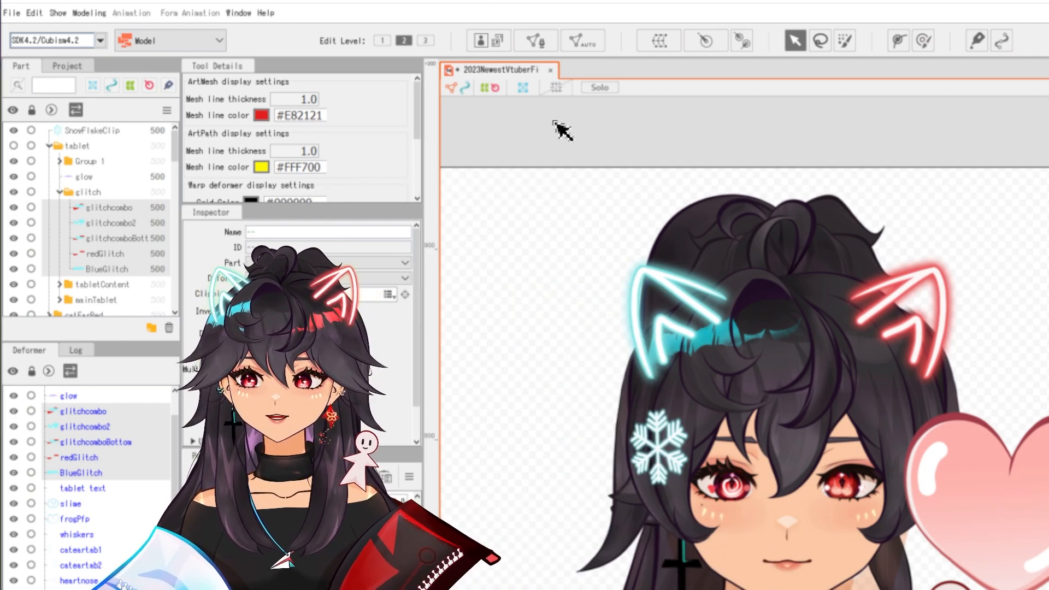
pyautogui.moveTo(535, 40)
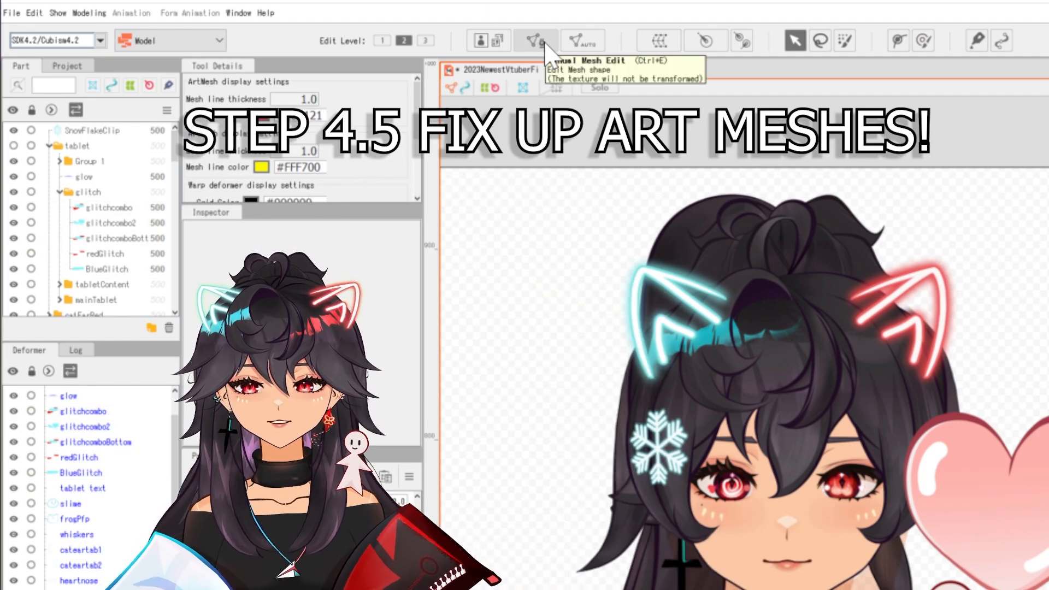